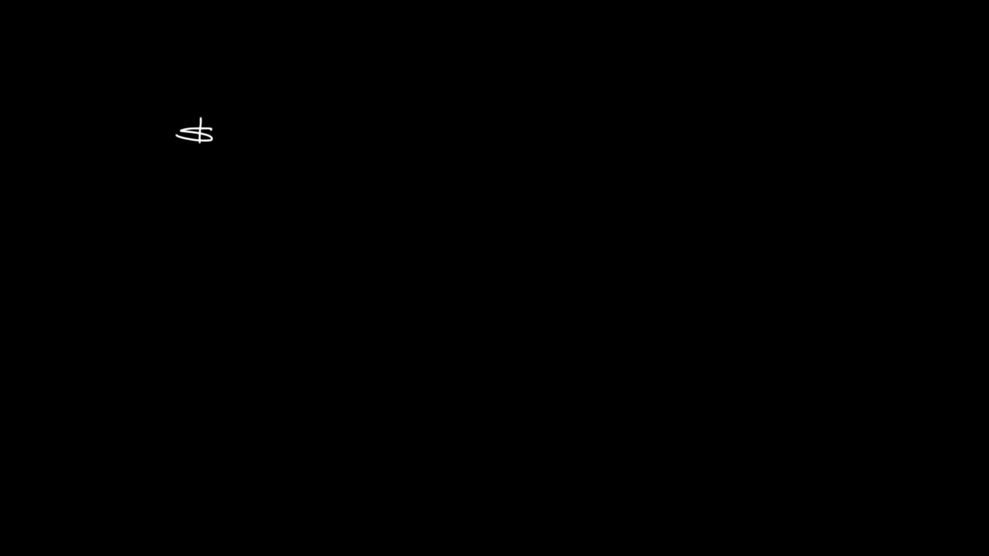
Step: Handwrite $1,000 in white at top left with a yellow 10% label above-right
text(1,000)
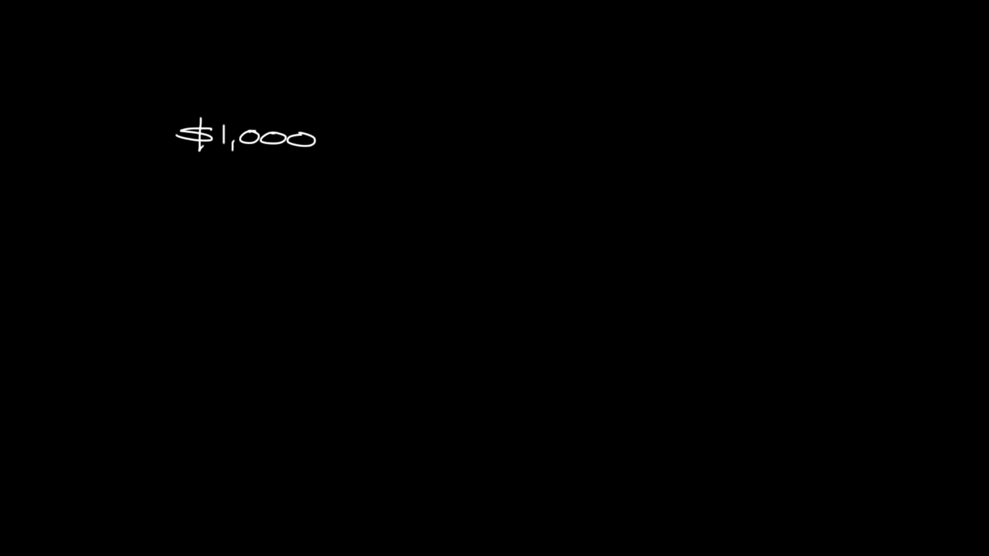
text(10%)
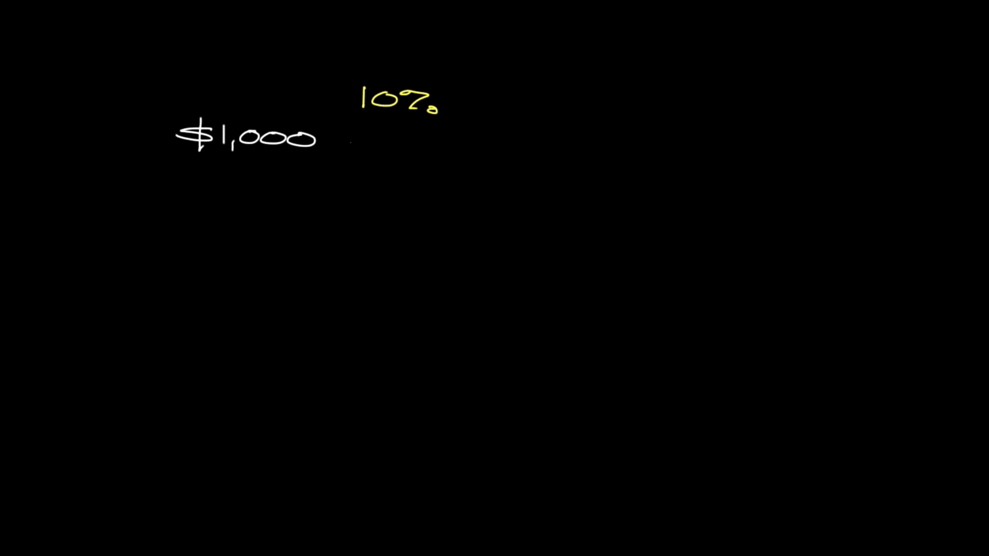
Step: Draw a white arrow from $1,000 leading to a handwritten $900
drag(330, 136, 378, 136)
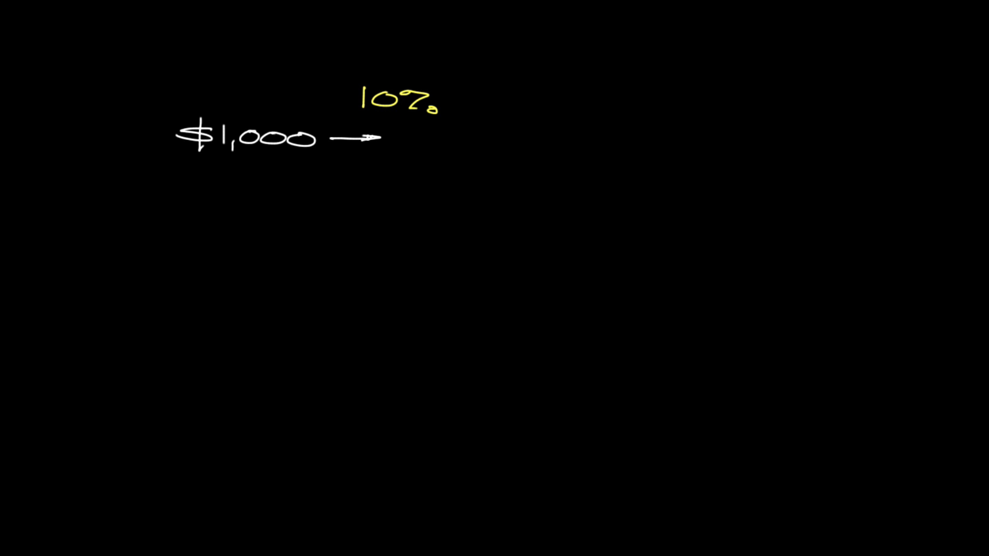
text($a)
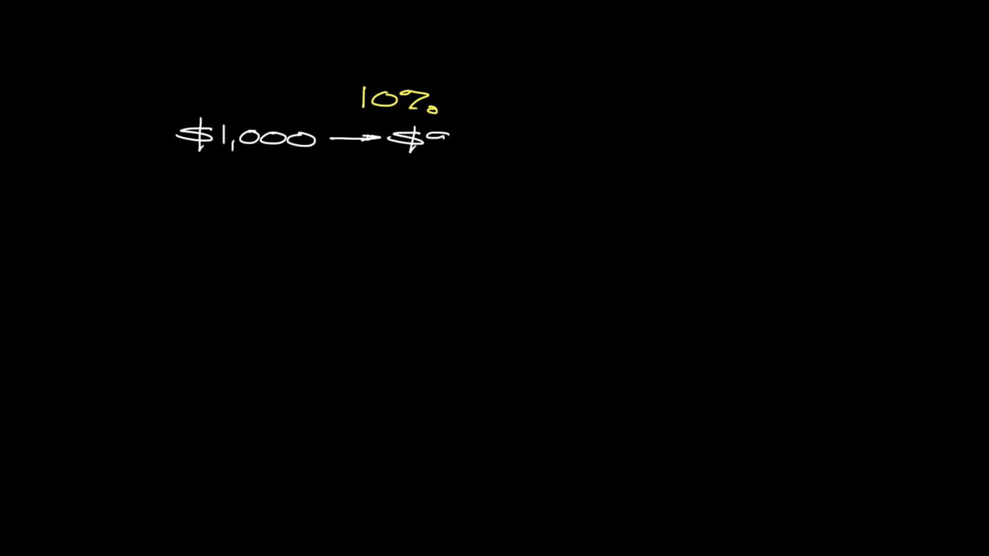
text(900)
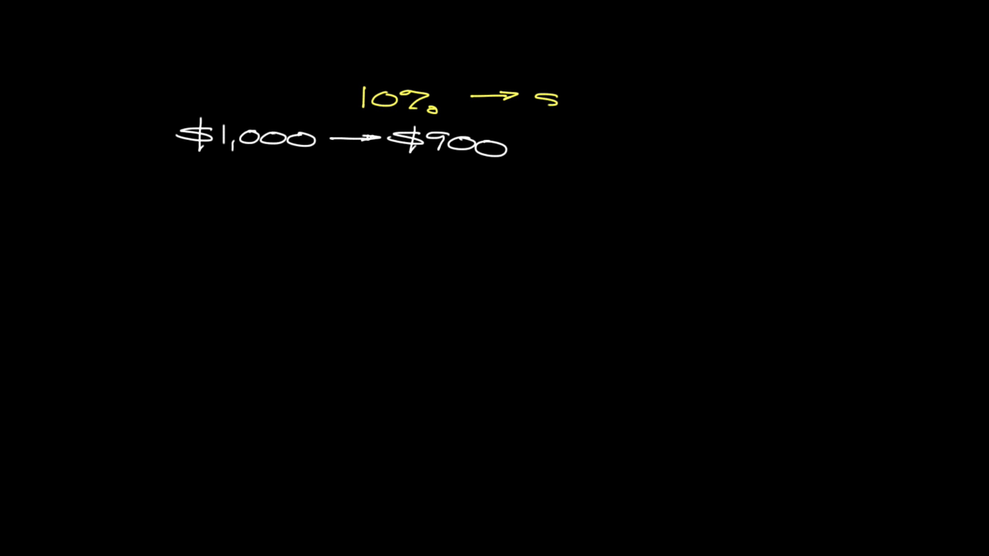
Step: Note '$100 reserve' in yellow, then loop a curved arrow from $900 down-left
text($100)
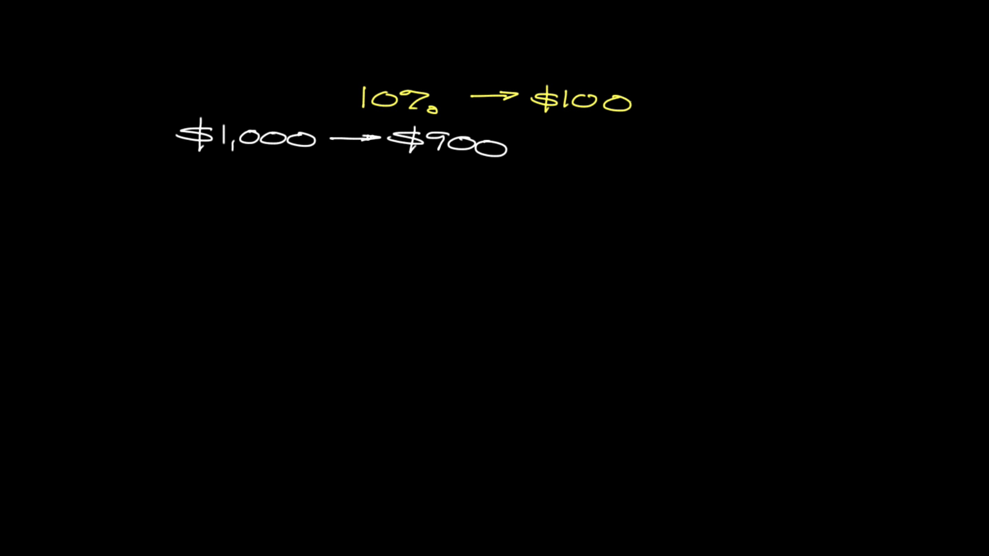
text(rese)
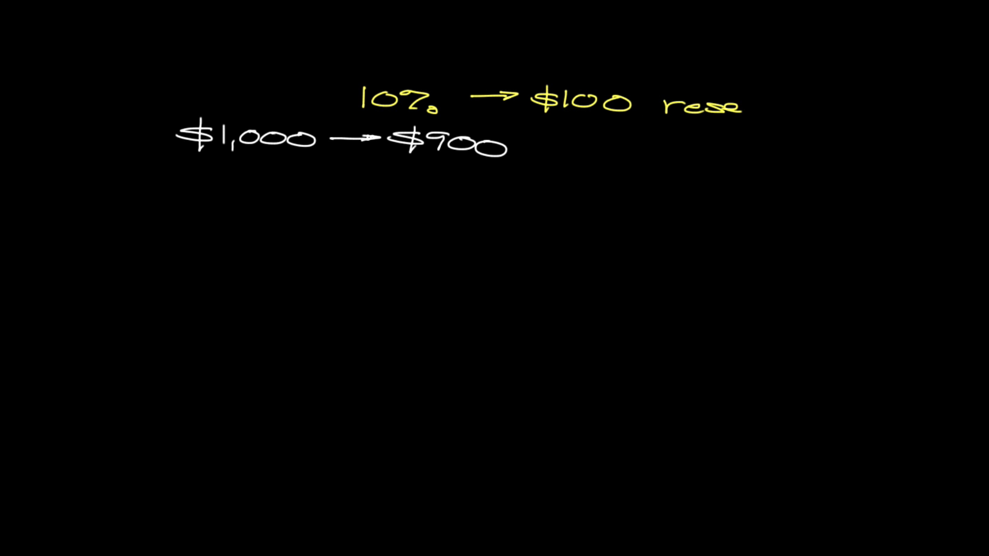
text(ve)
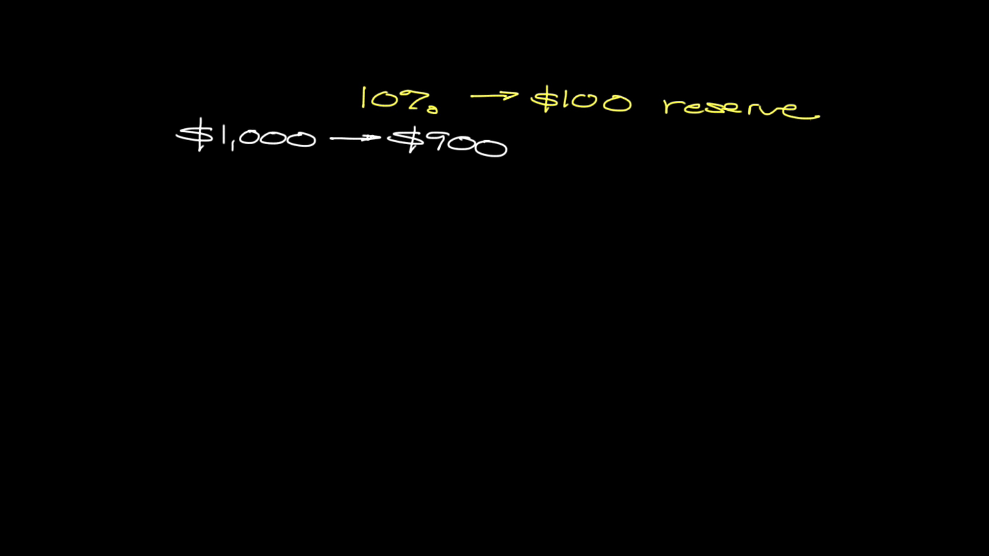
drag(458, 158, 233, 199)
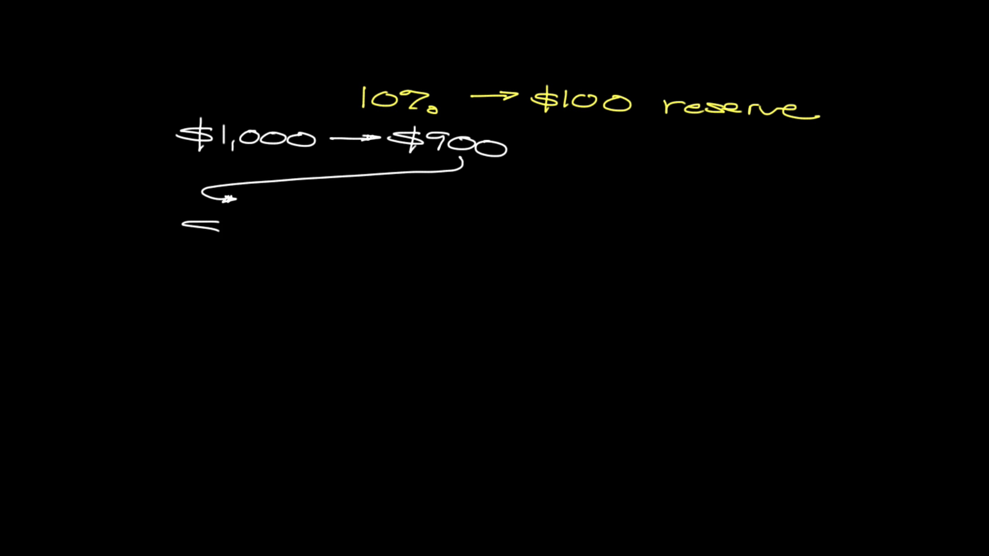
Step: Write $900 on a second line with a rightward arrow and begin $810
text($900)
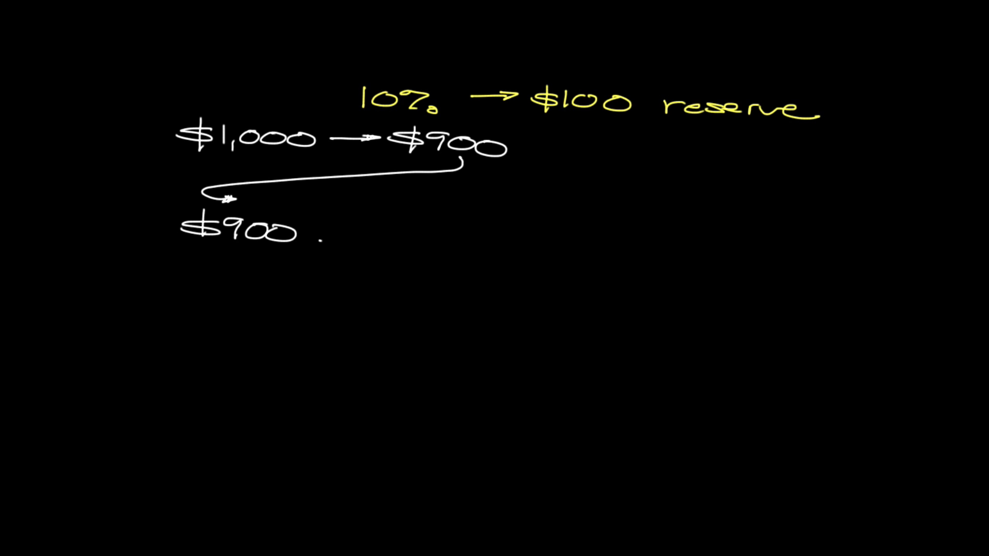
drag(322, 240, 375, 240)
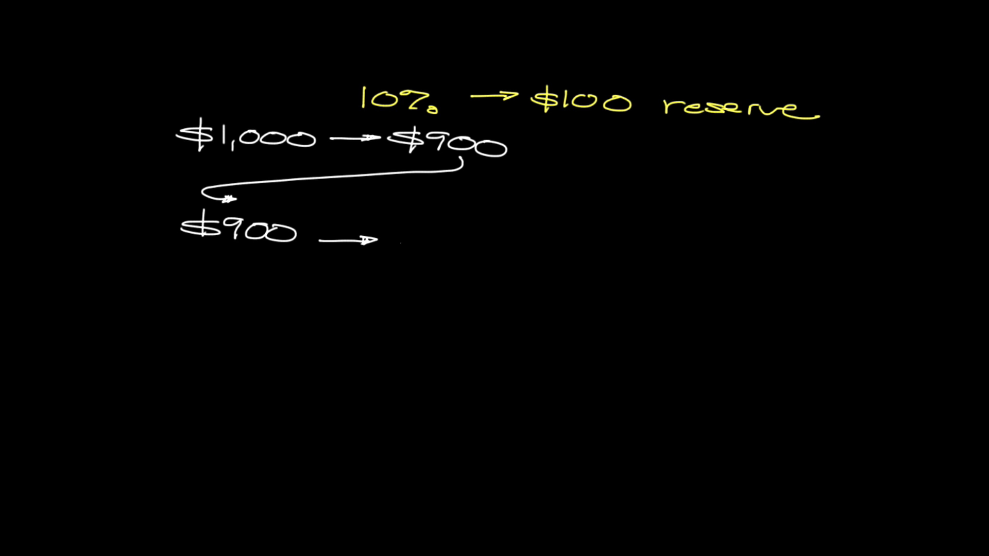
text($810)
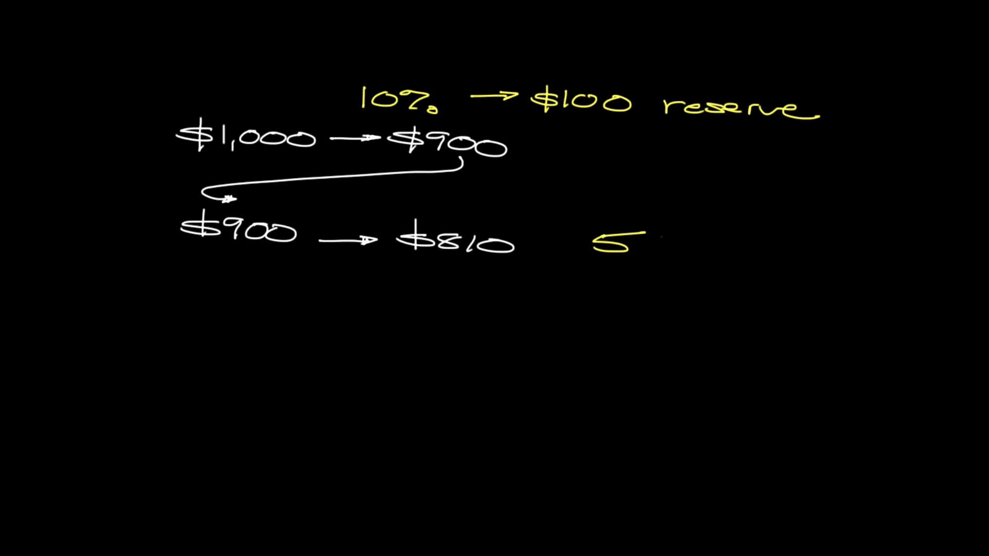
Step: Complete the yellow 5% and add a downward arrow pointing at it
text(%)
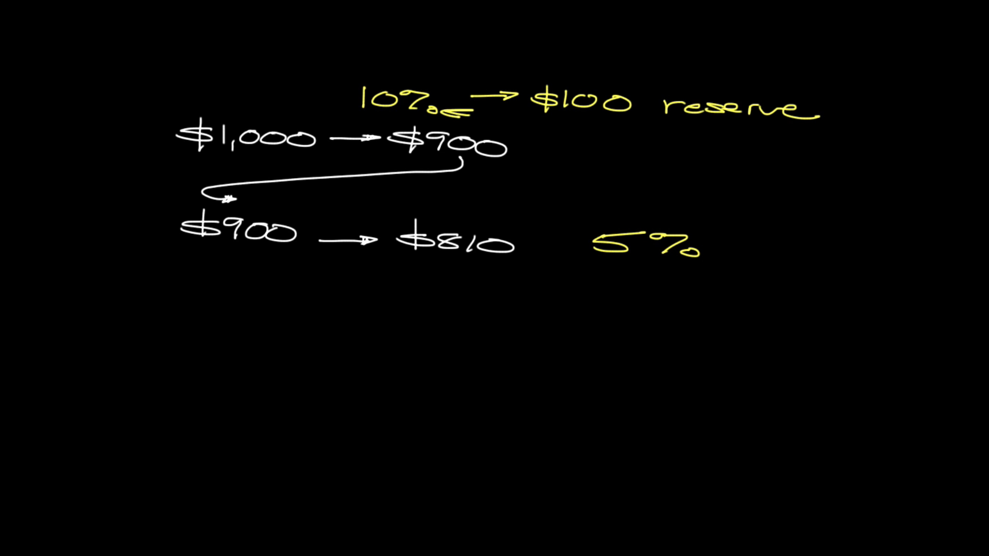
drag(643, 190, 669, 221)
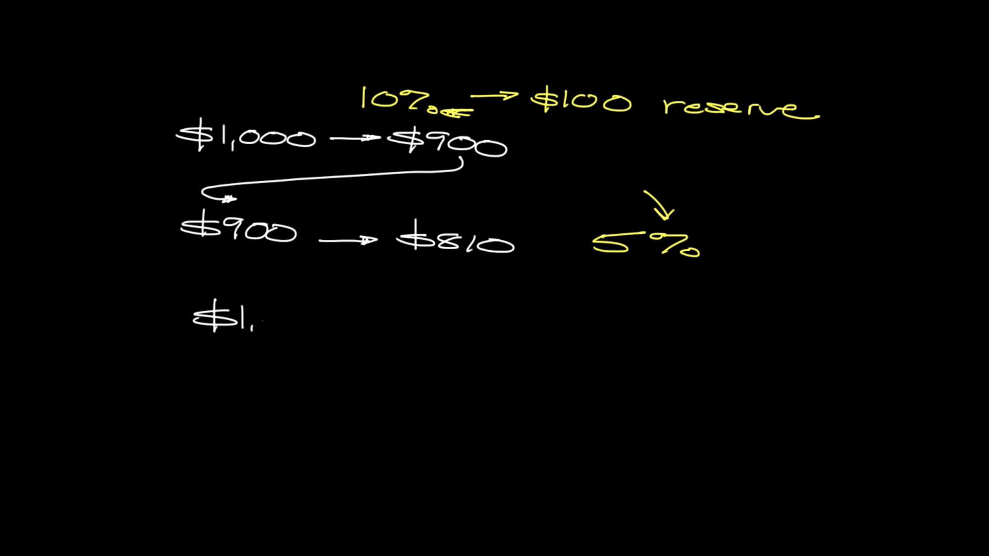
Step: Start a third line with $1,000 in white followed by a rightward arrow
text(000)
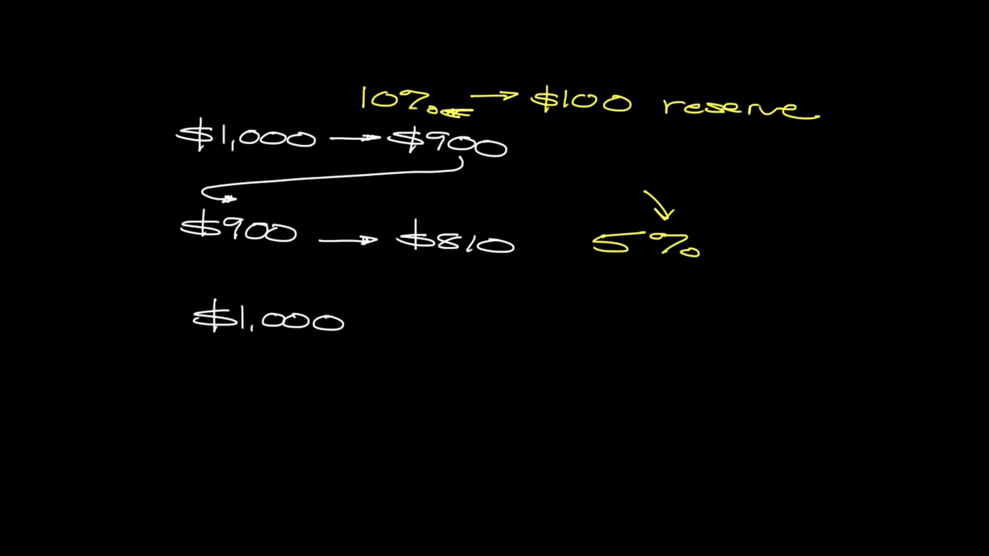
drag(372, 323, 419, 323)
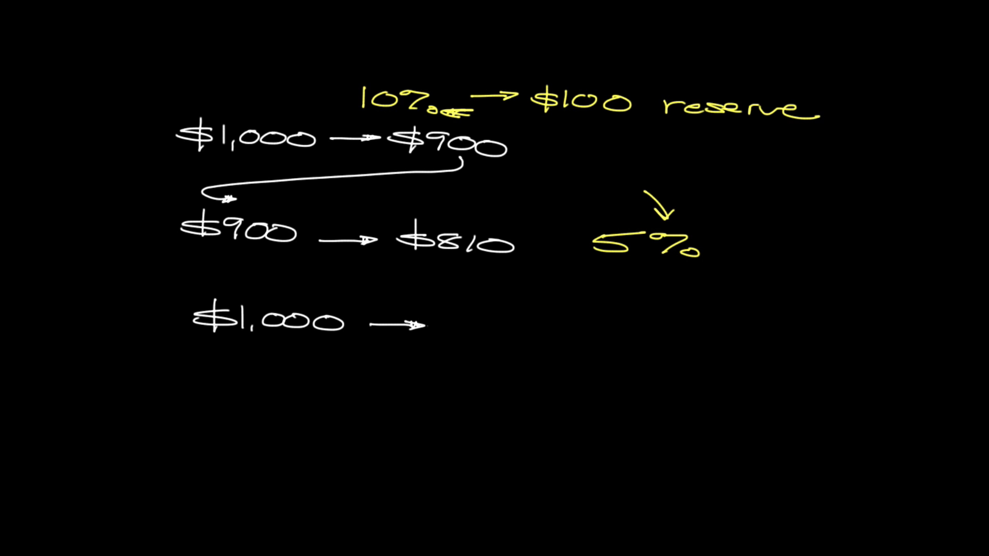
Step: Write $950 after the arrow and loop a curved arrow from it down-left
text($950)
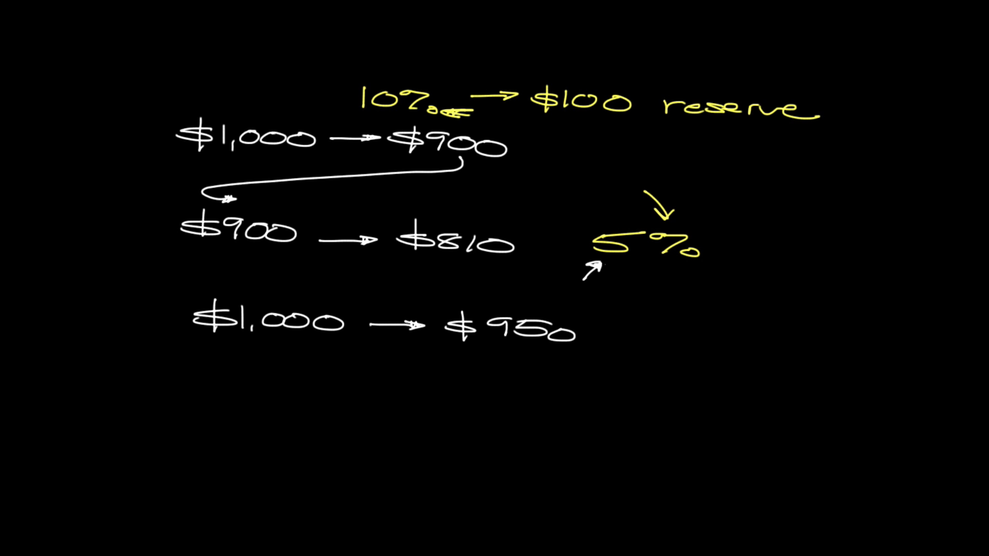
drag(514, 341, 250, 375)
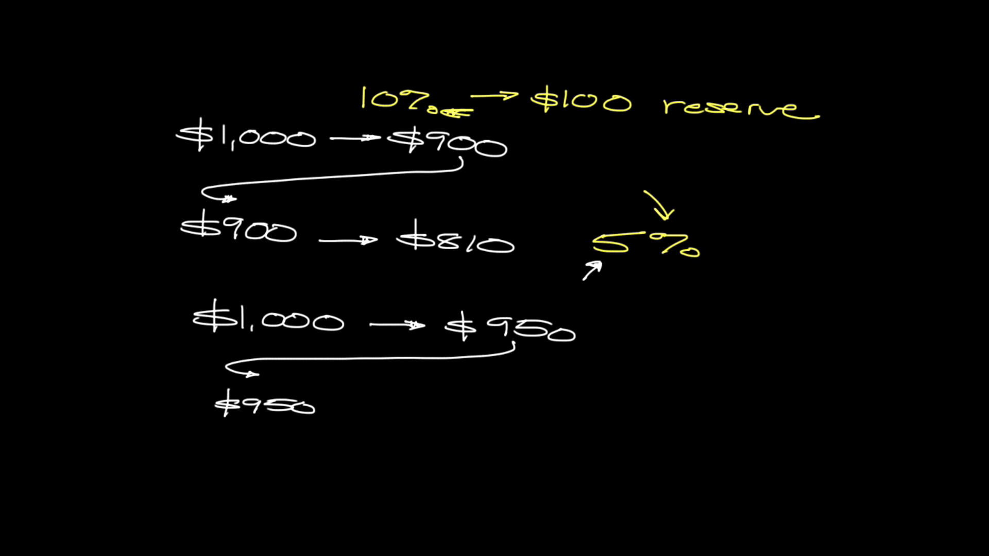
Step: Add a rightward arrow after the lower $950 and begin the next dollar figure
drag(357, 407, 410, 405)
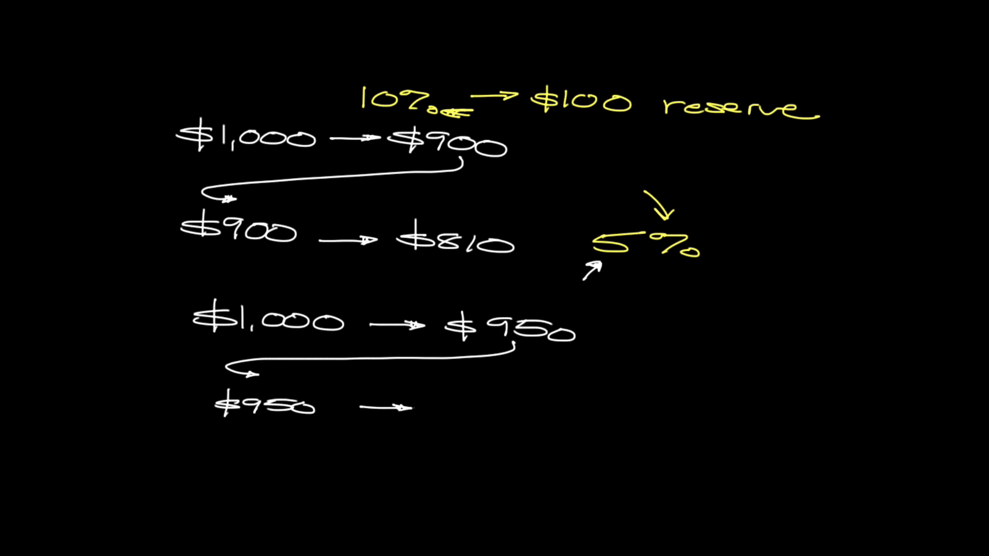
text($)
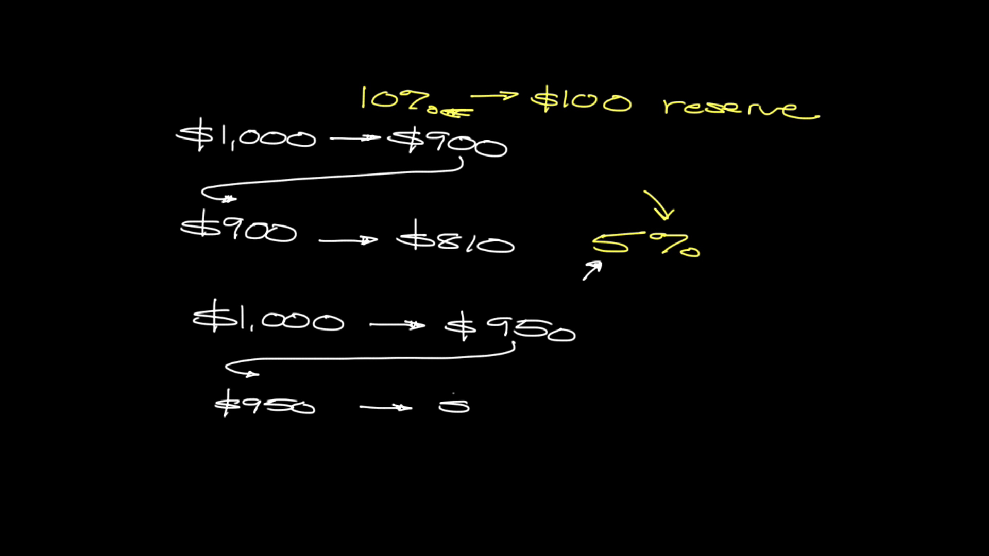